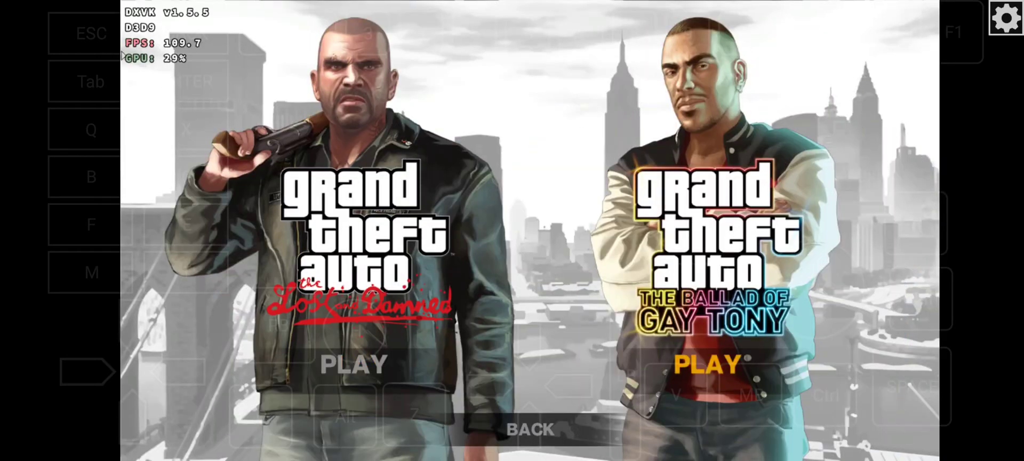
Step: Lower Reflection Resolution to Medium and keep Texture Quality at Medium in Graphics settings
left_click(1006, 18)
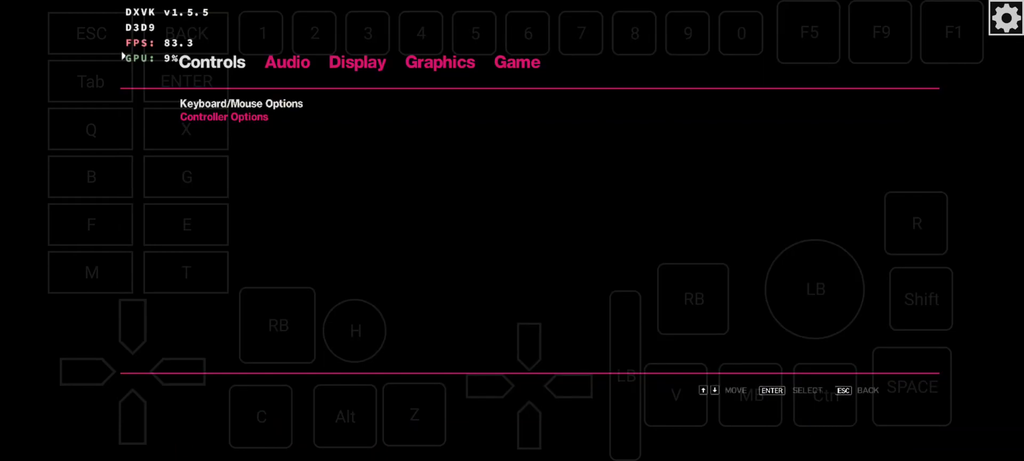
left_click(439, 62)
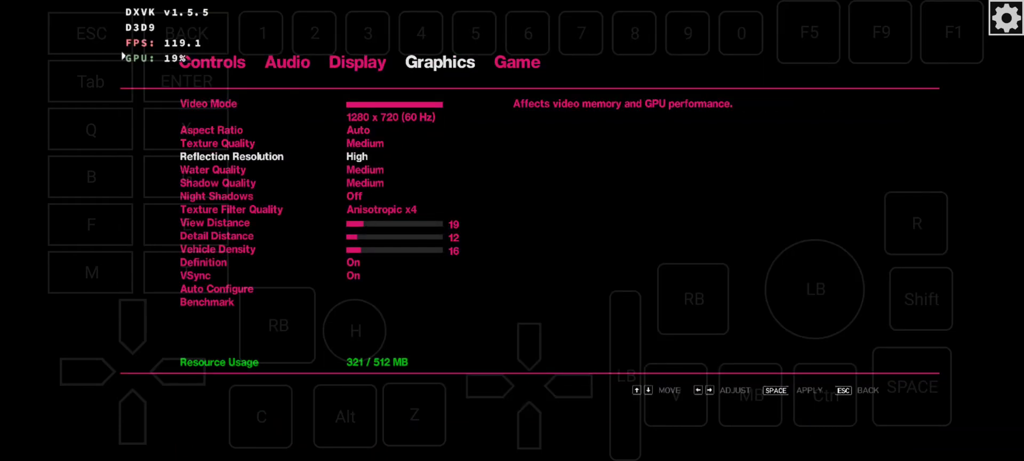
key("Left")
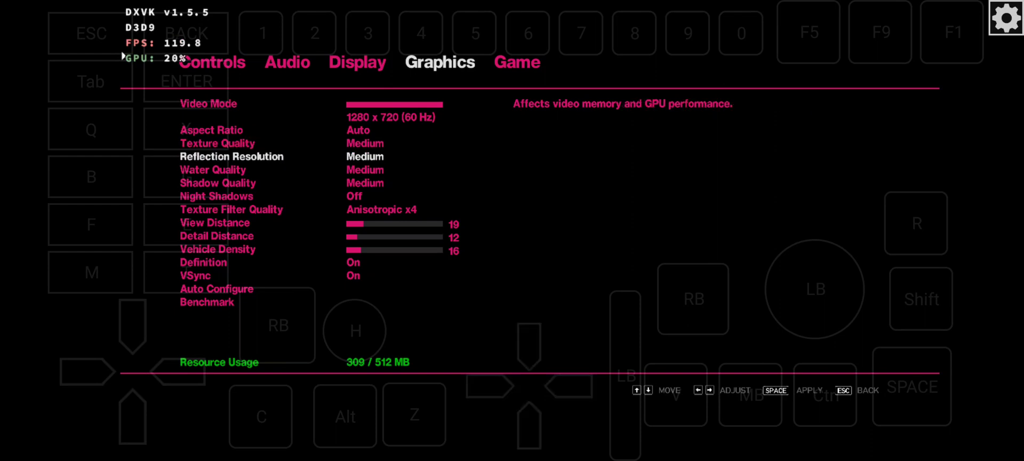
key("up")
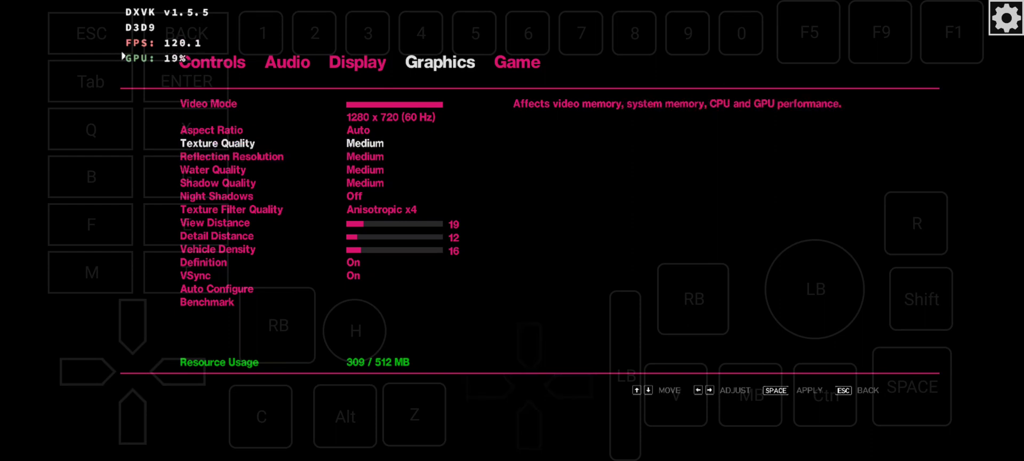
key("Left")
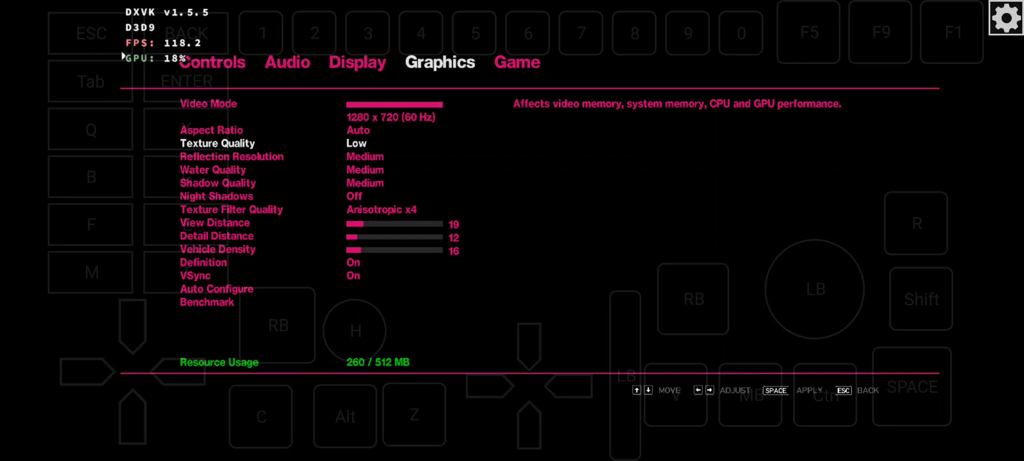
key("Right")
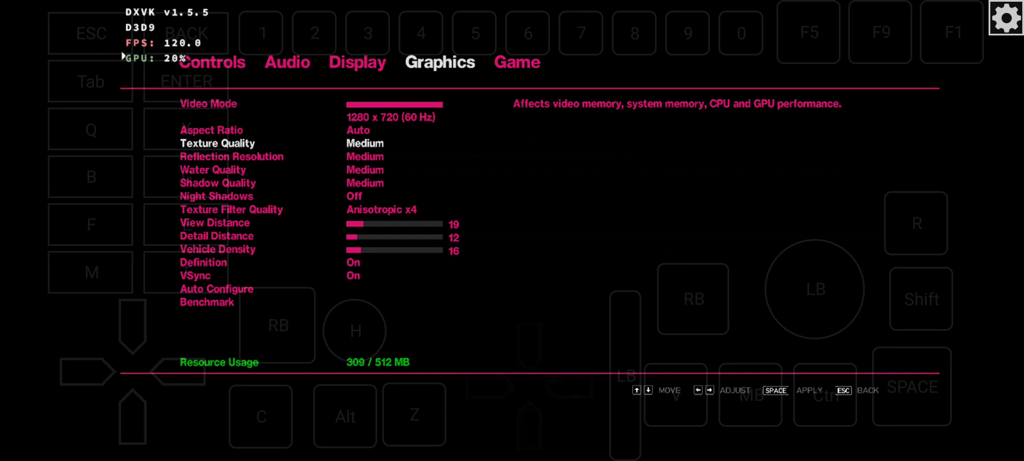
Step: Turn Night Shadows on at Medium
key("Down")
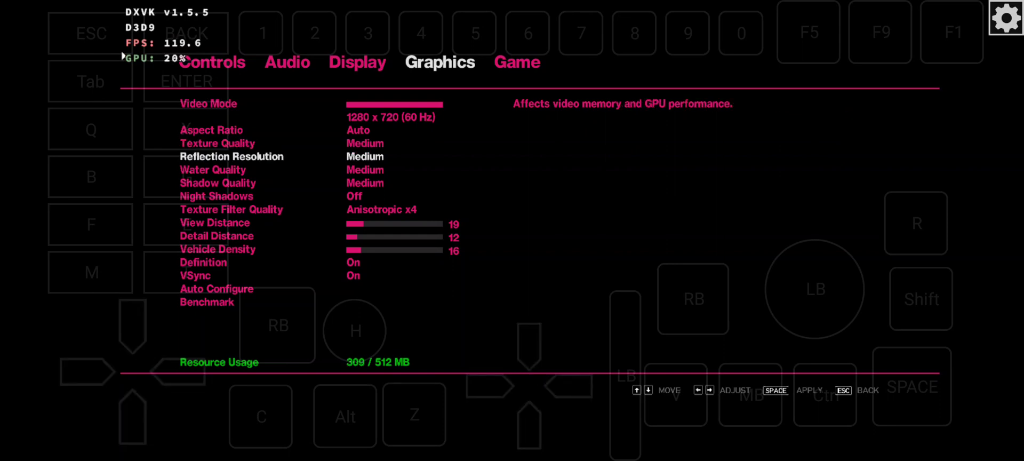
key("down")
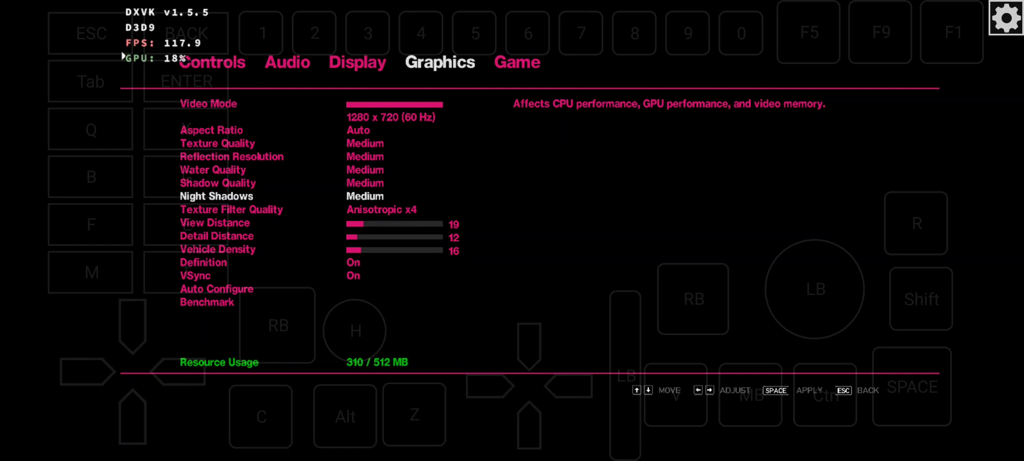
key("down")
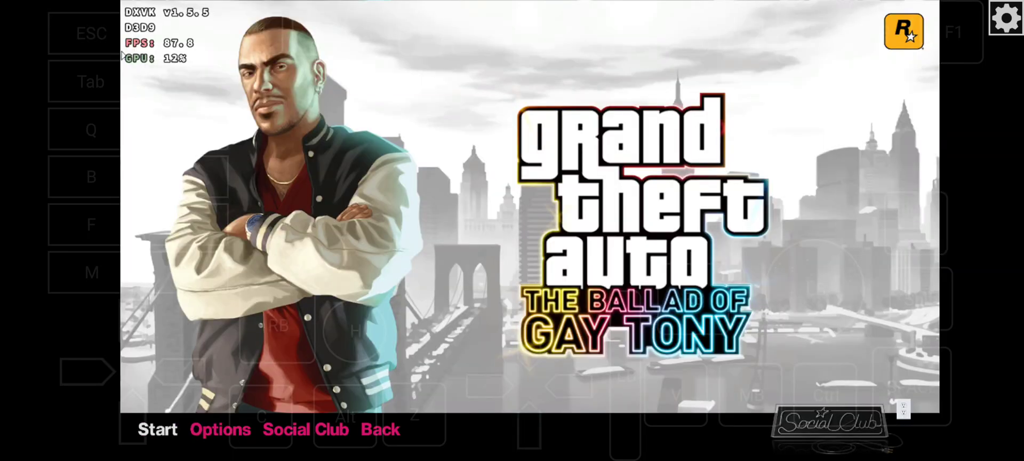
Step: Start a new game of The Ballad of Gay Tony from the main menu
left_click(157, 429)
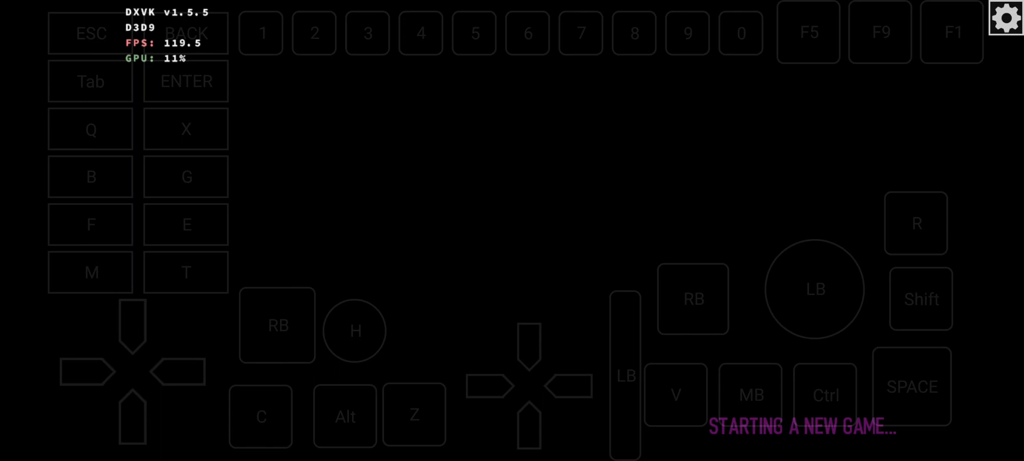
Step: Begin gameplay with the objective to get in Tony's car
left_click(632, 425)
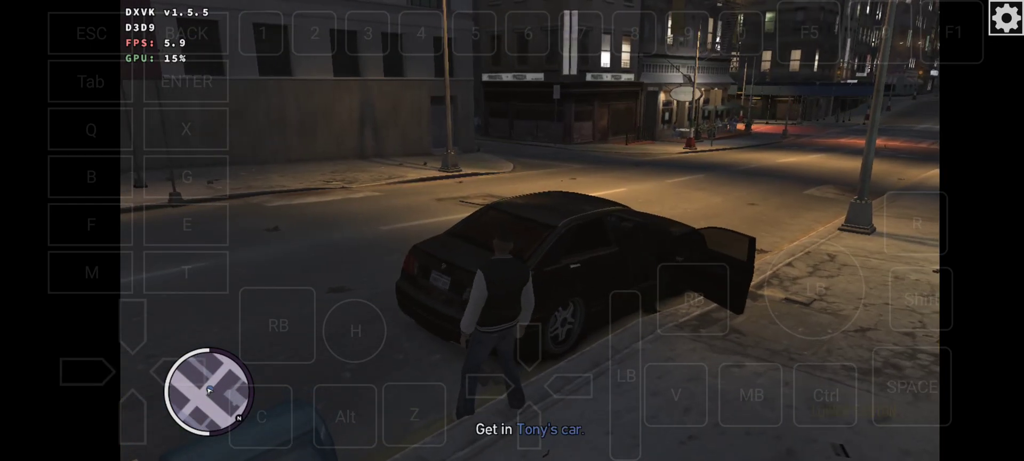
Step: Leave the game, enable Scene4's floating CPU/GPU/FPS monitor and return to the home screen
key("Escape")
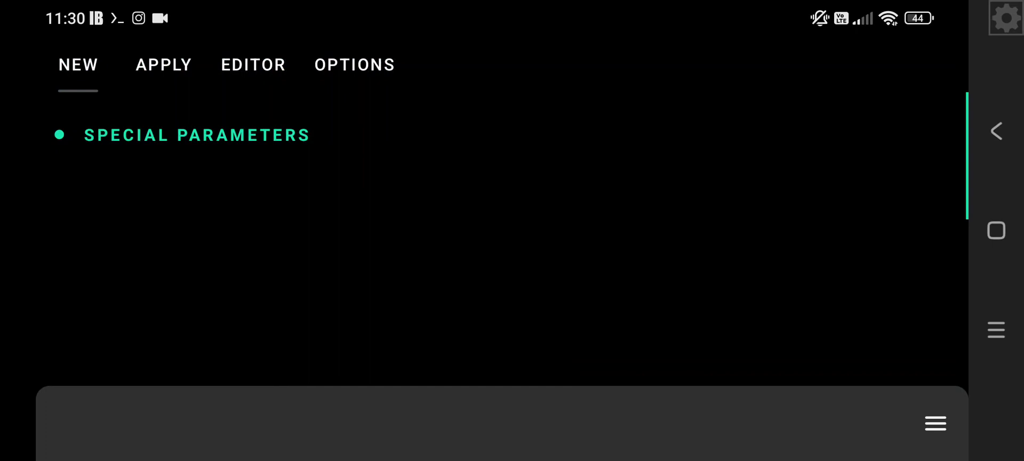
left_click(163, 64)
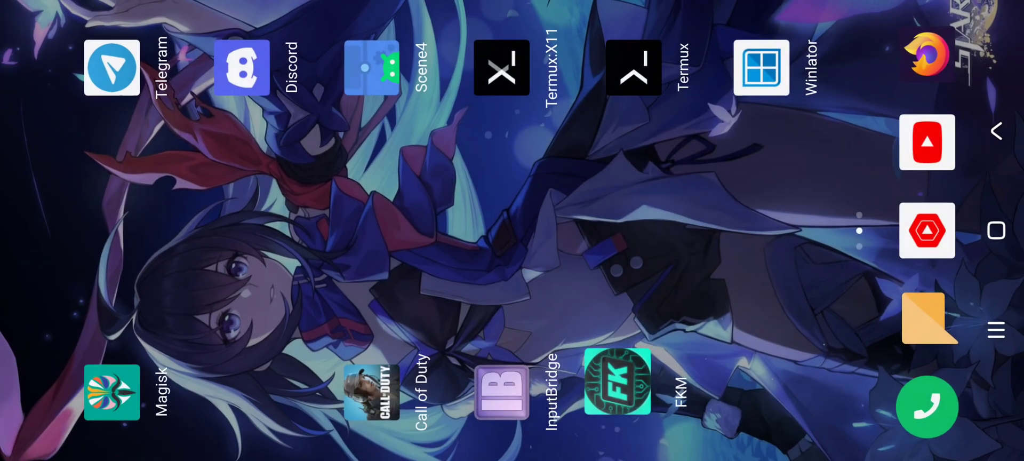
left_click(372, 67)
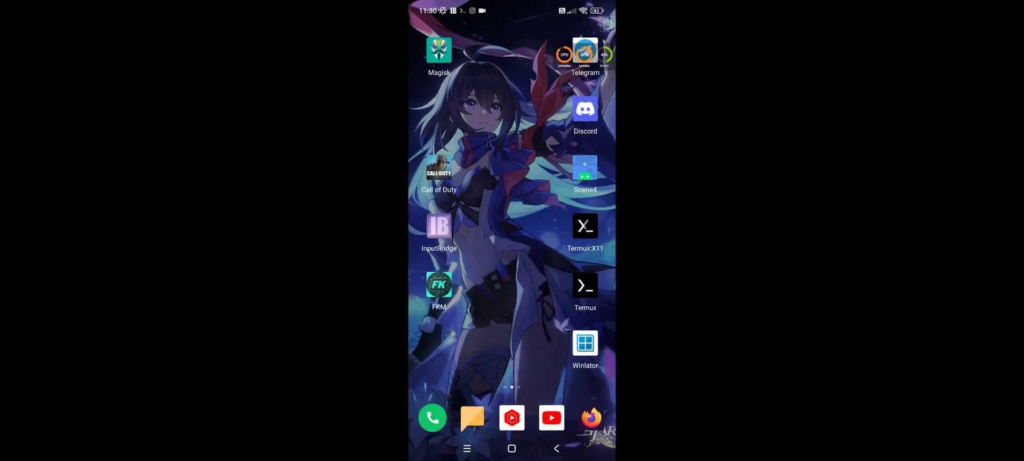
left_click(585, 343)
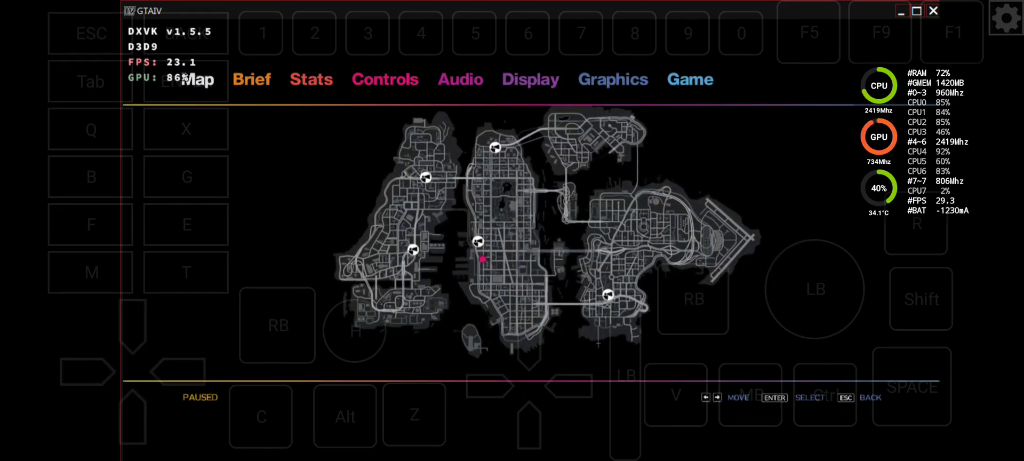
Step: Move through the Display and Brief tabs to the Graphics settings showing Medium options
left_click(530, 79)
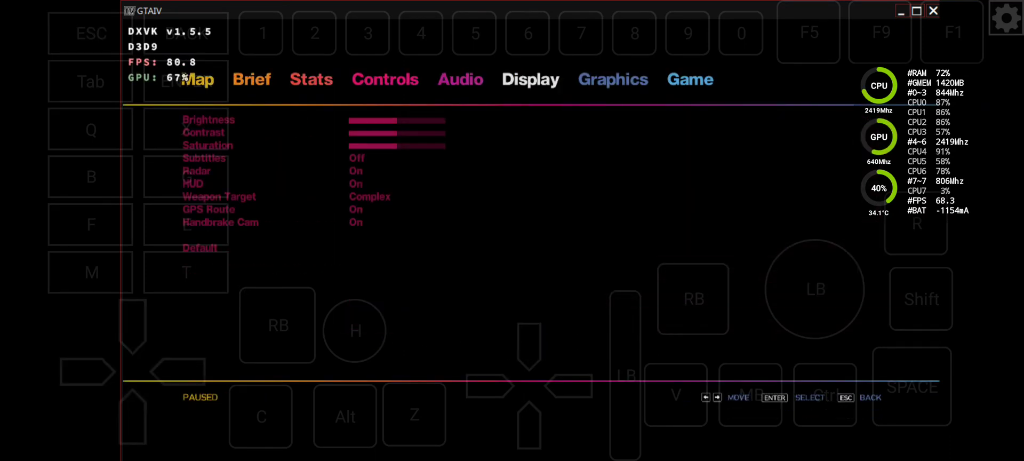
left_click(612, 79)
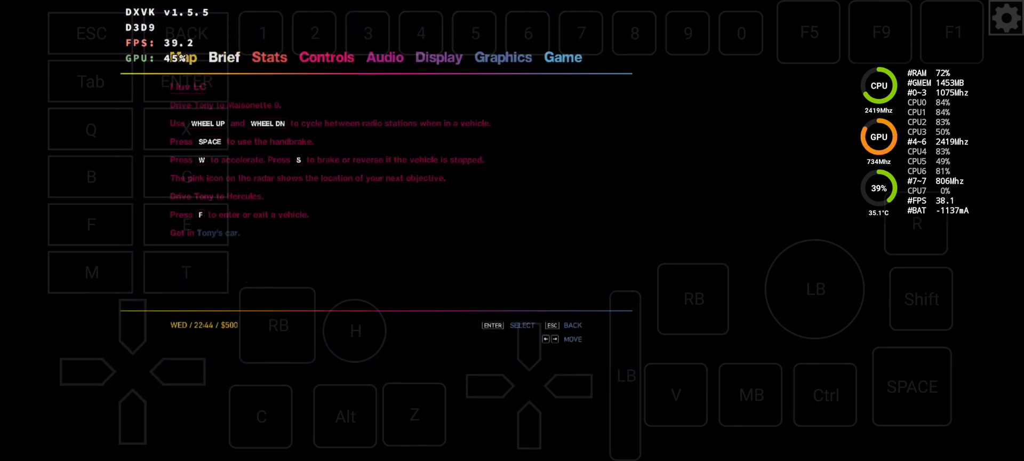
left_click(503, 58)
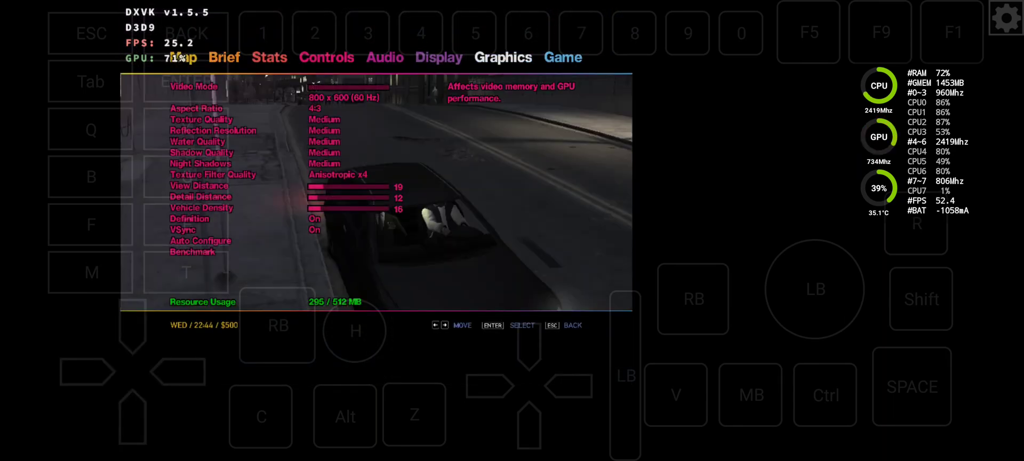